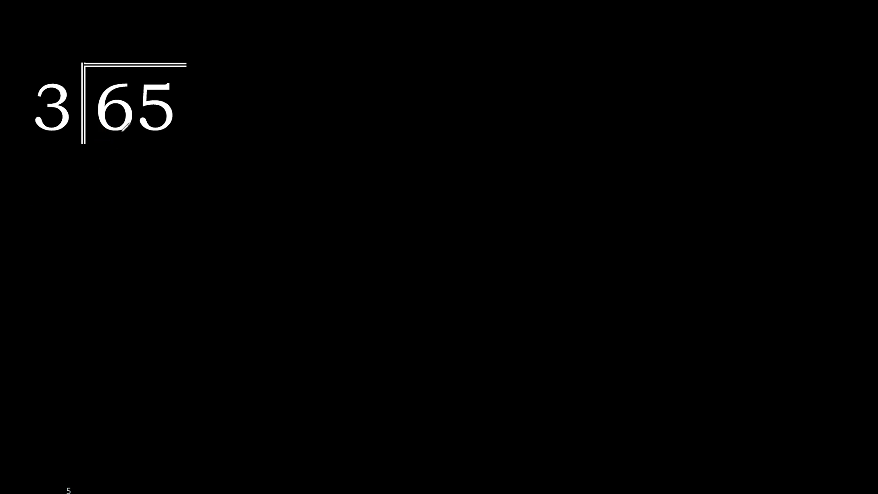
Write the yellow quotient digit 2 above the 6 of 65.
key(ctrl)
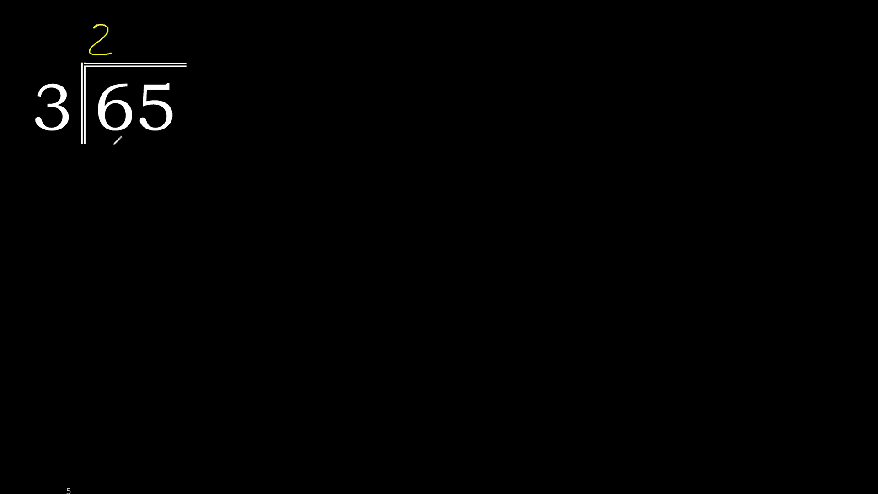
drag(112, 148, 129, 180)
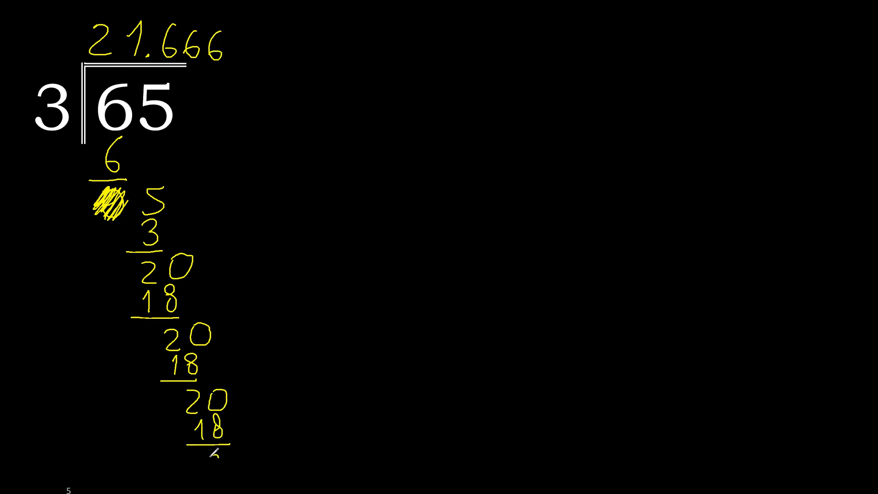
Write 20 below the latest subtraction of 18, continuing the repeating pattern.
text(20)
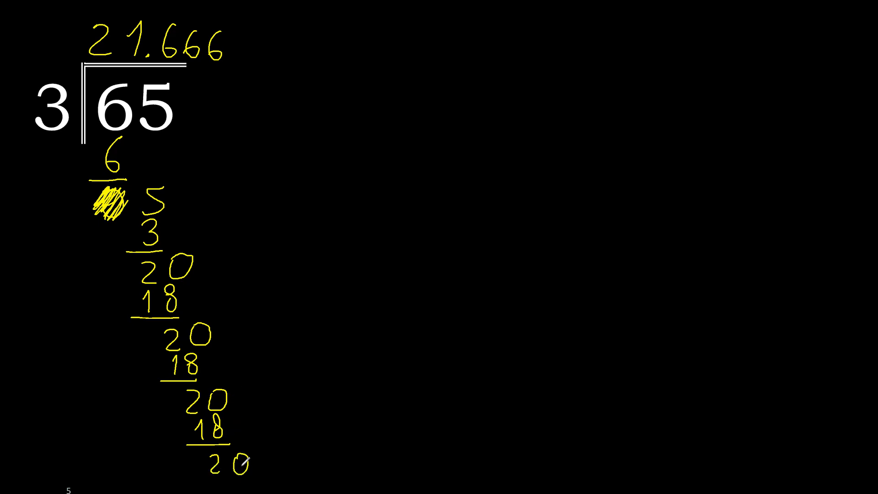